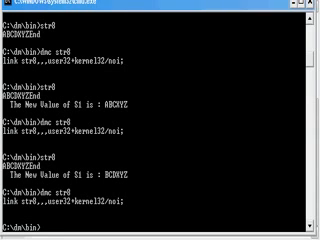
{"action": "type", "text": "str0"}
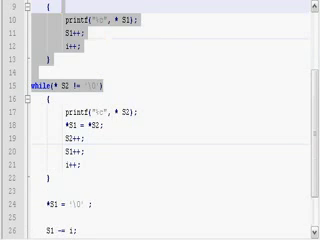
{"action": "scroll", "scroll_direction": "up", "scroll_amount": 3}
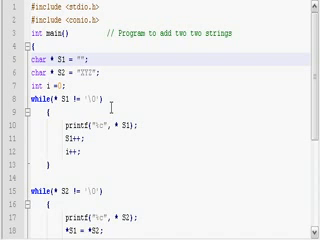
{"action": "type", "text": "abcd"}
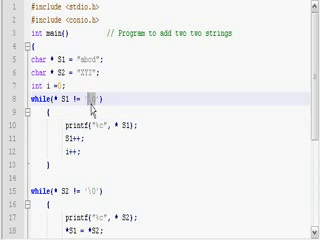
{"action": "type", "text": "'\\0'"}
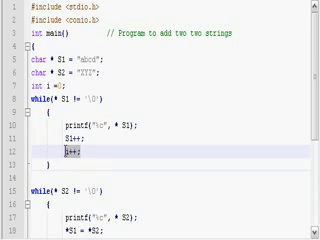
{"action": "scroll", "scroll_direction": "down", "scroll_amount": 3}
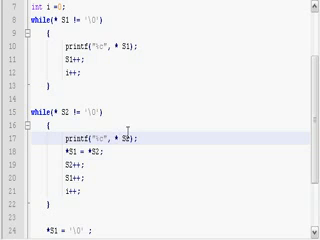
{"action": "scroll", "scroll_direction": "down", "scroll_amount": 3}
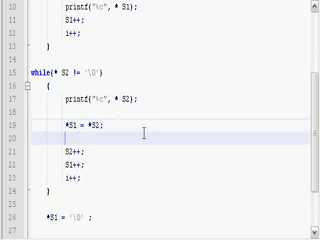
{"action": "scroll", "scroll_direction": "up", "scroll_amount": 3}
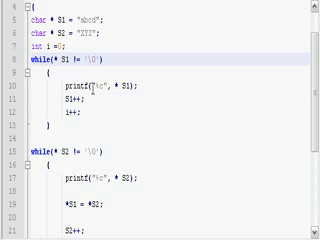
{"action": "scroll", "scroll_direction": "down", "scroll_amount": 3}
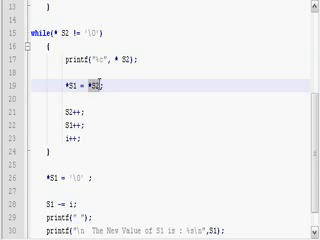
{"action": "scroll", "scroll_direction": "up", "scroll_amount": 3}
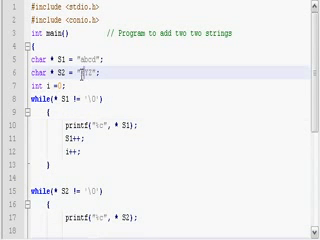
{"action": "scroll", "scroll_direction": "down", "scroll_amount": 3}
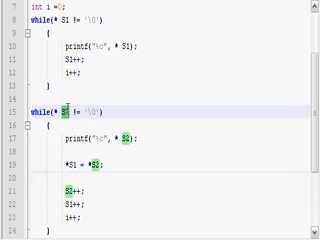
{"action": "scroll", "scroll_direction": "down", "scroll_amount": 3}
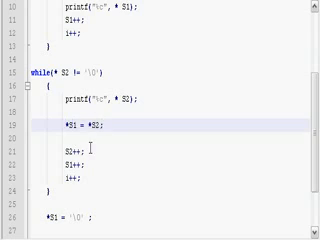
{"action": "scroll", "scroll_direction": "down", "scroll_amount": 3}
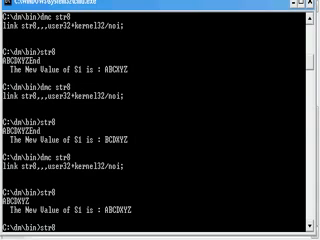
{"action": "scroll", "scroll_direction": "down", "scroll_amount": 3}
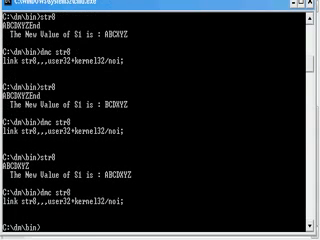
{"action": "scroll", "scroll_direction": "down", "scroll_amount": 3}
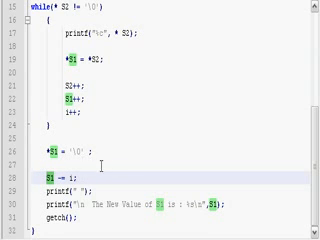
{"action": "scroll", "scroll_direction": "up", "scroll_amount": 3}
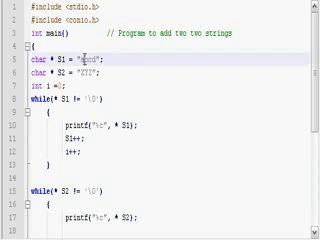
{"action": "scroll", "scroll_direction": "down", "scroll_amount": 3}
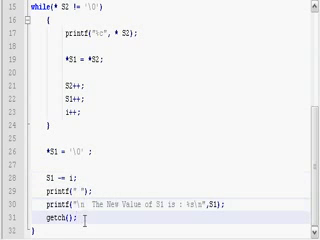
{"action": "scroll", "scroll_direction": "up", "scroll_amount": 3}
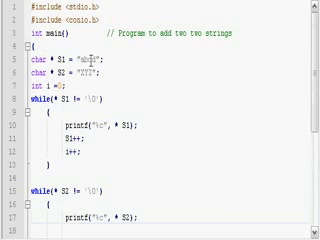
{"action": "scroll", "scroll_direction": "down", "scroll_amount": 3}
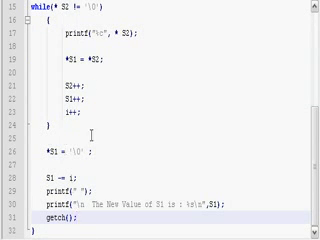
{"action": "scroll", "scroll_direction": "up", "scroll_amount": 3}
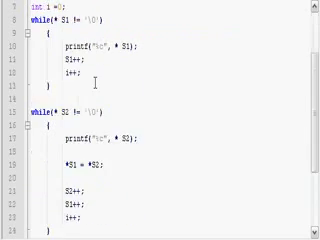
{"action": "scroll", "scroll_direction": "down", "scroll_amount": 3}
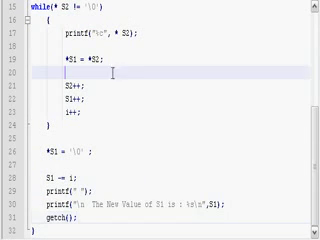